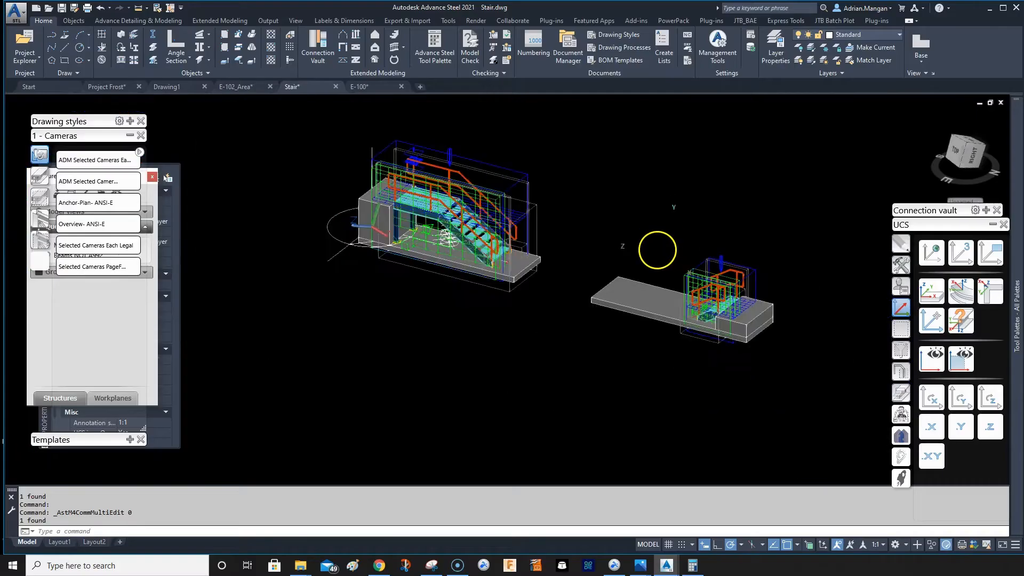
- Erase the old viewports from E-100, keeping the isometrics, and return to Stair.dwg
left_click(931, 253)
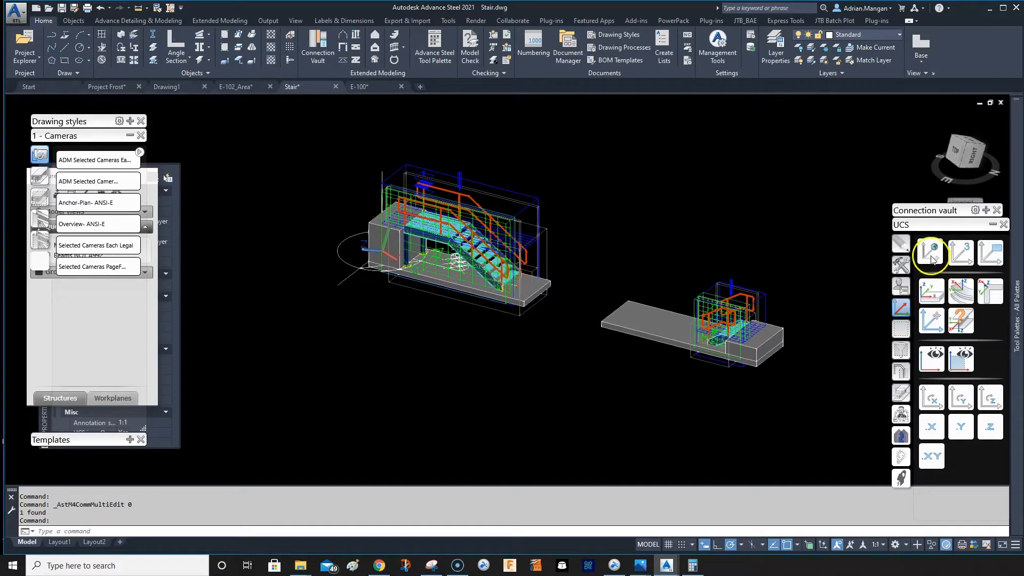
left_click(931, 253)
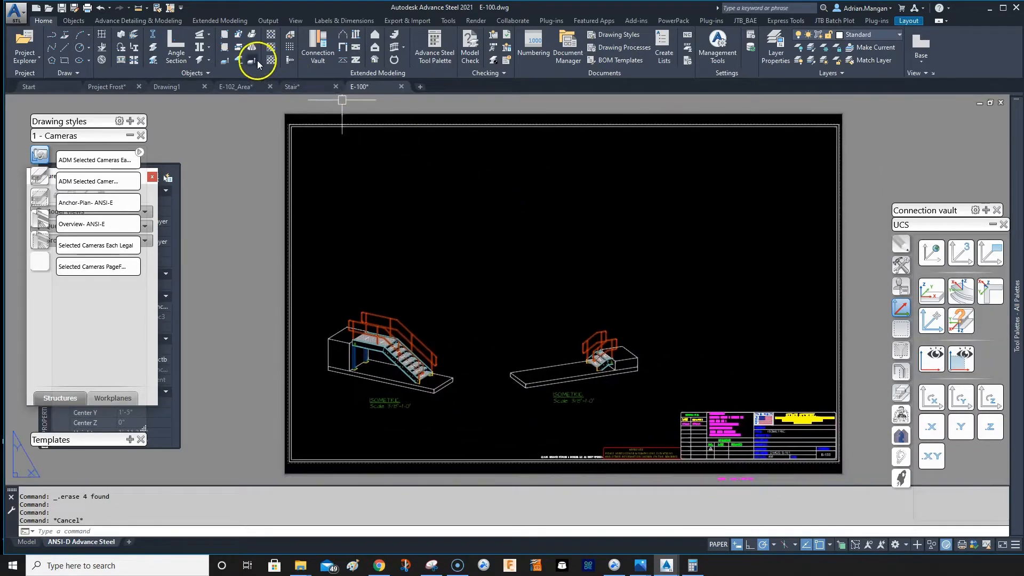
left_click(291, 87)
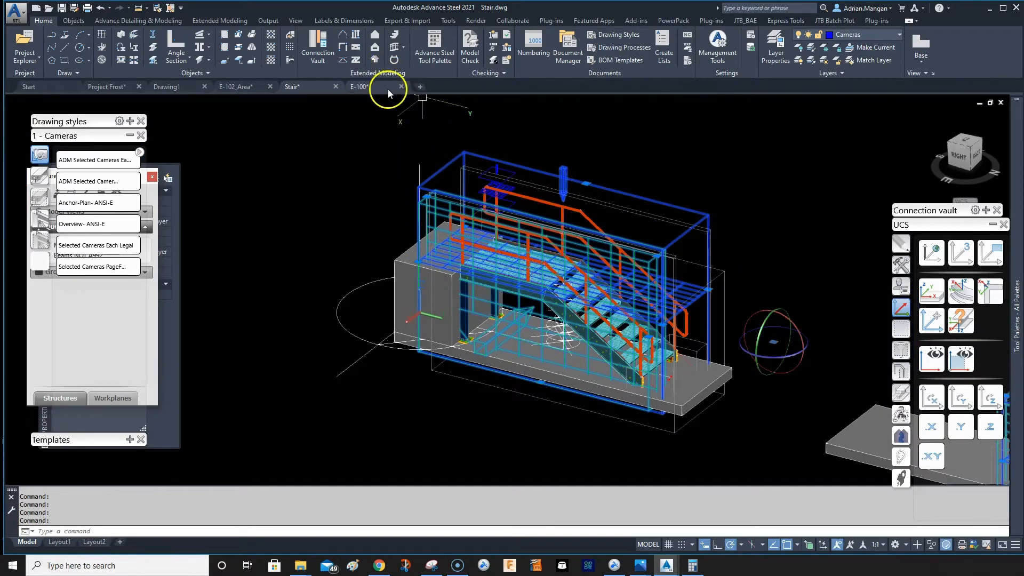
- Recheck the E-100 sheet, then return to the Stair.dwg model with its camera
left_click(357, 86)
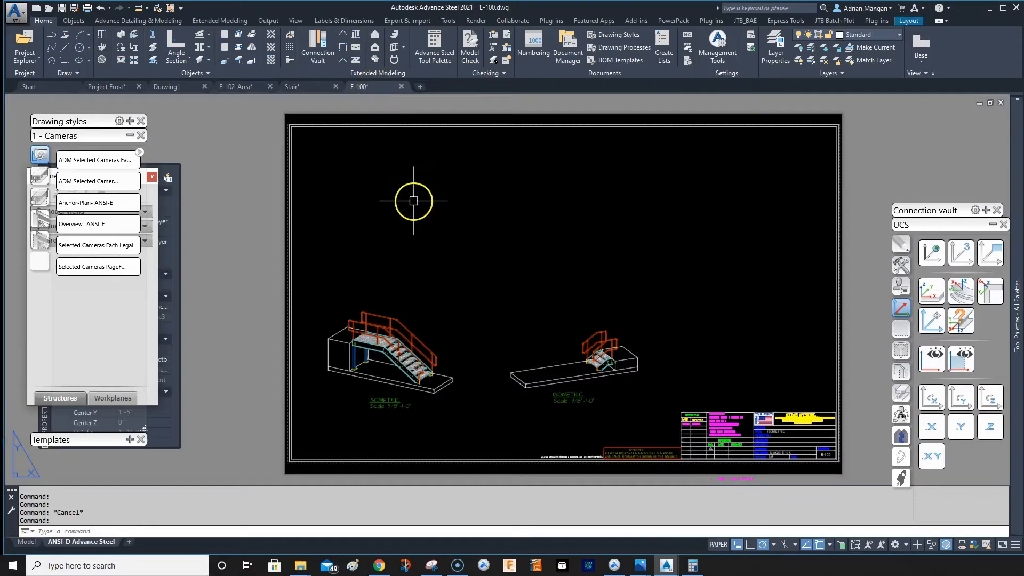
mouse_move(382, 151)
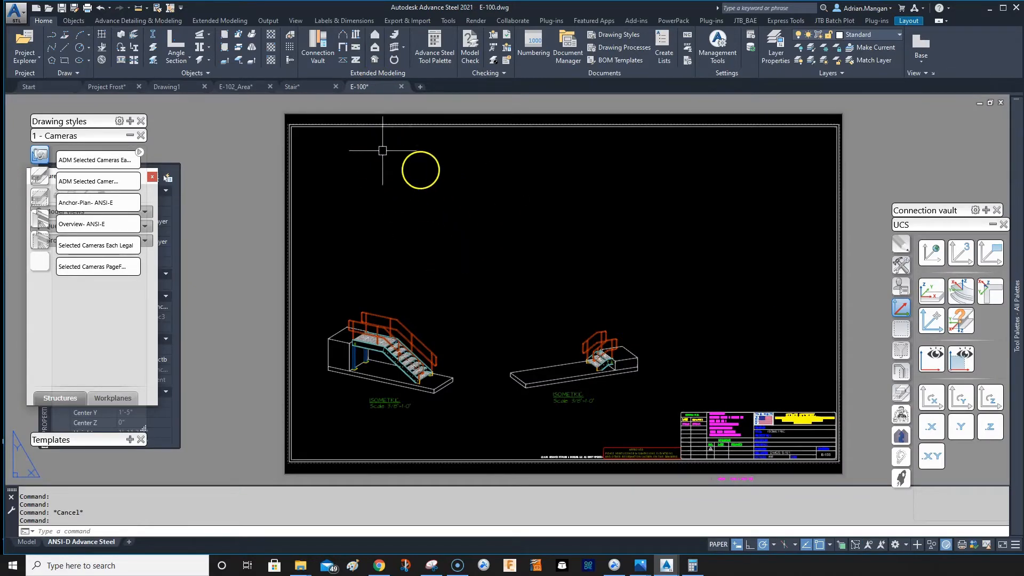
left_click(292, 85)
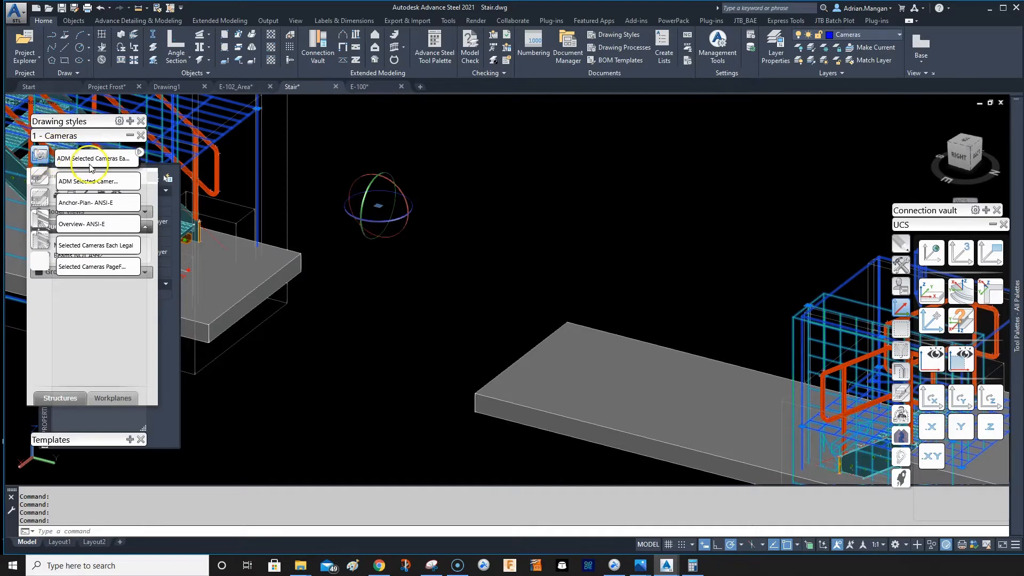
mouse_move(93, 268)
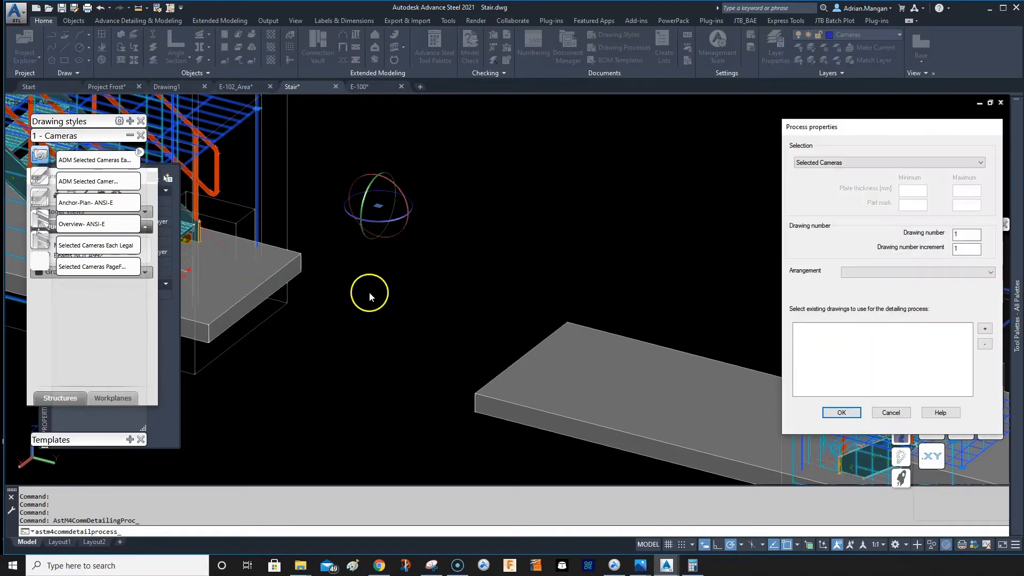
- Add existing E-100.dwg as the destination file and run the camera detailing process
left_click(985, 328)
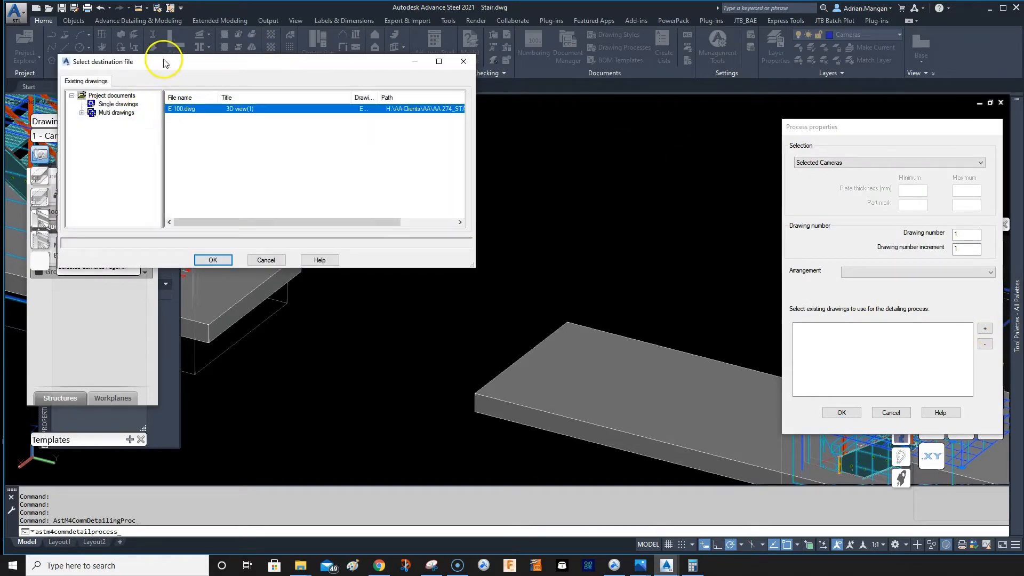
left_click(212, 260)
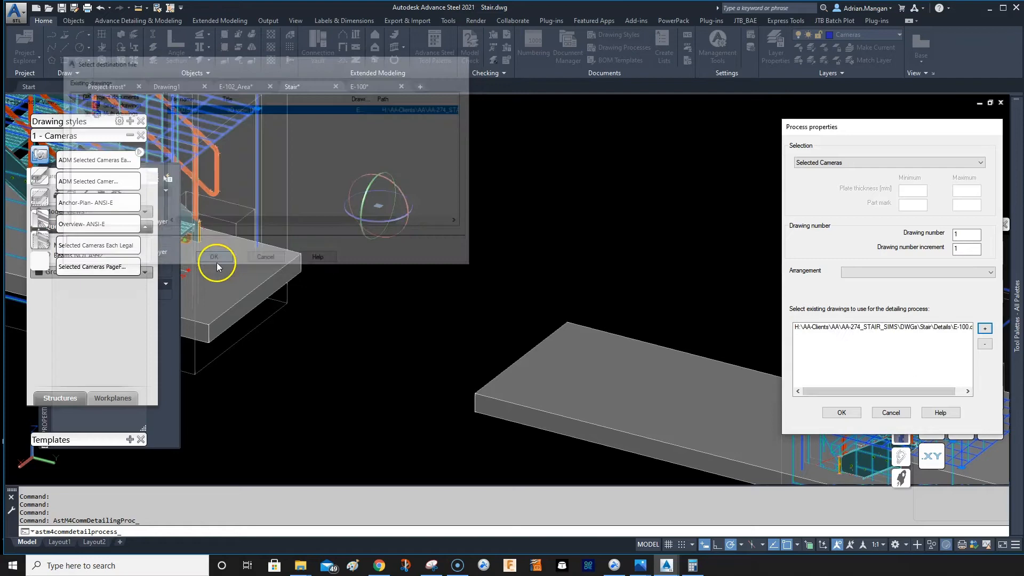
left_click(841, 412)
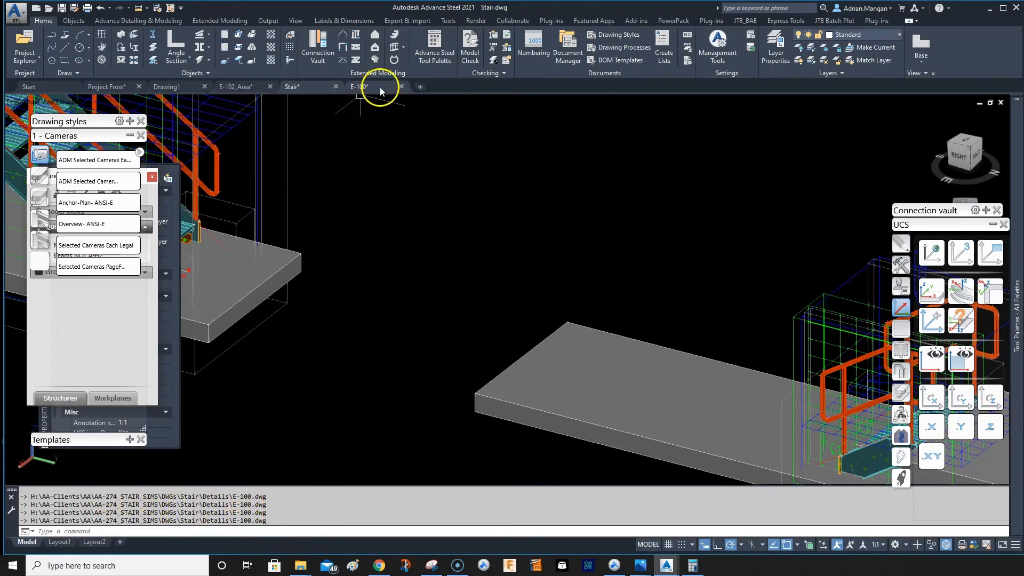
- Switch to E-100 and zoom in on the new ELEVATION and PLAN VIEW viewports
left_click(359, 86)
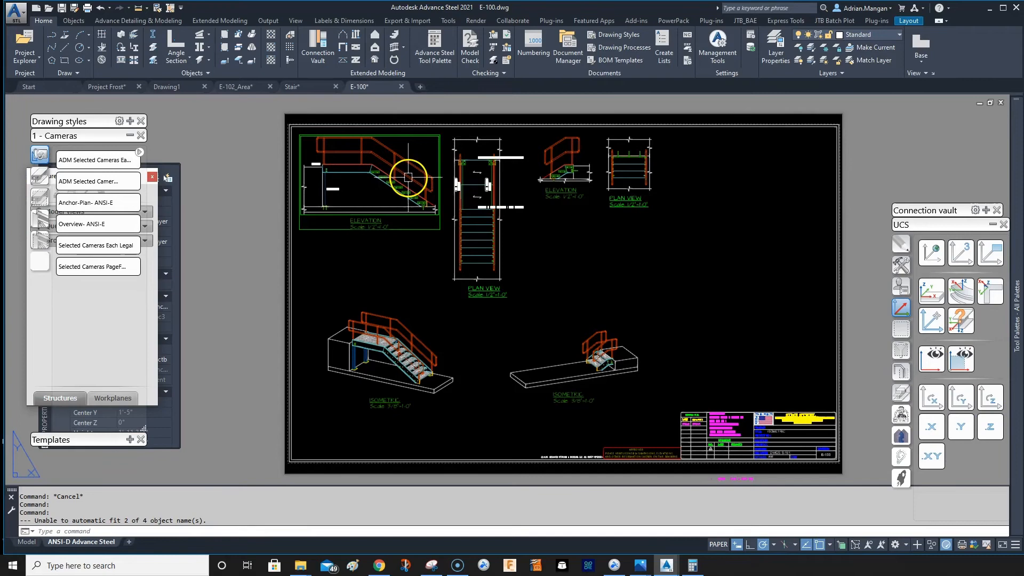
scroll("up", 3)
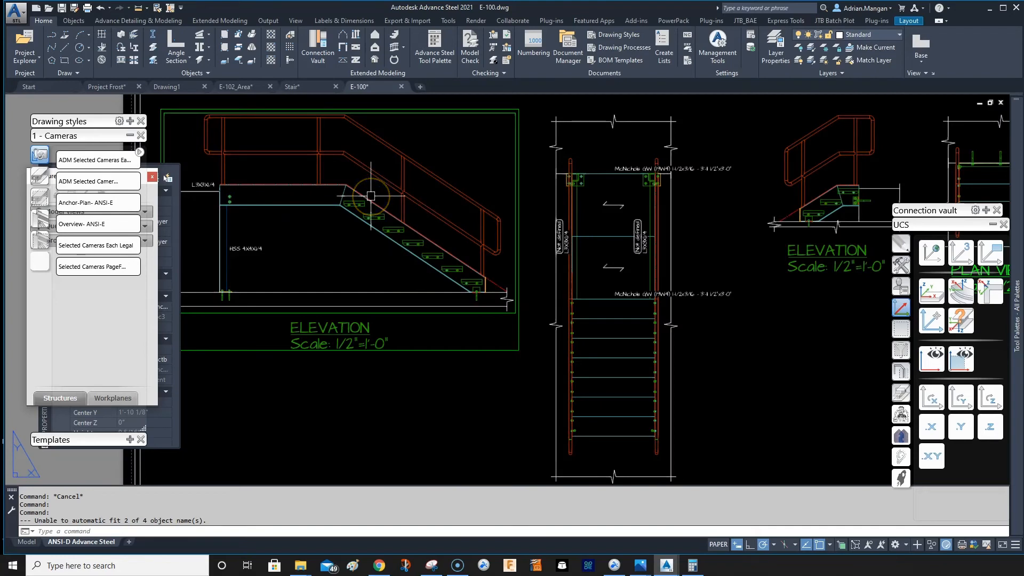
mouse_move(247, 200)
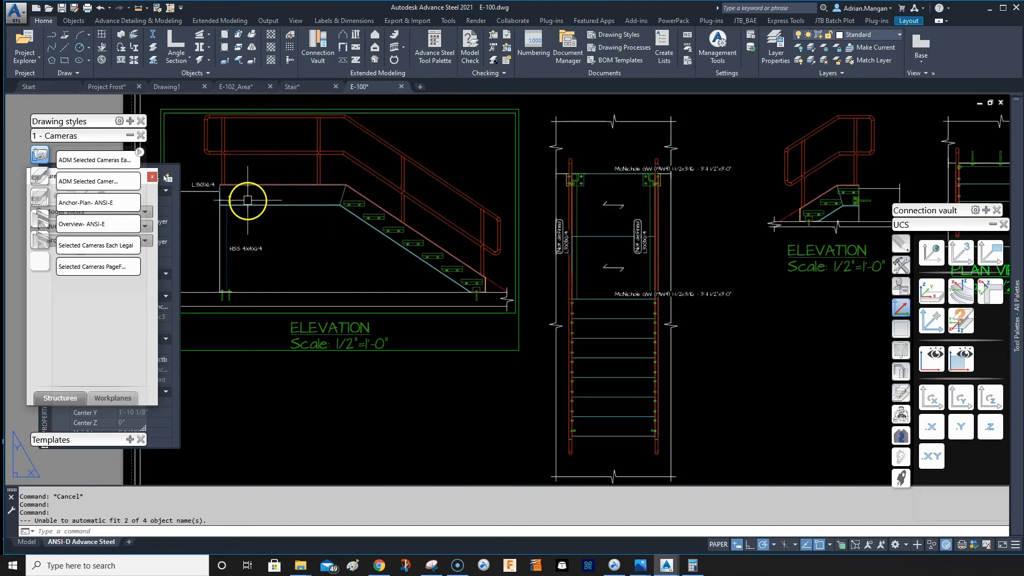